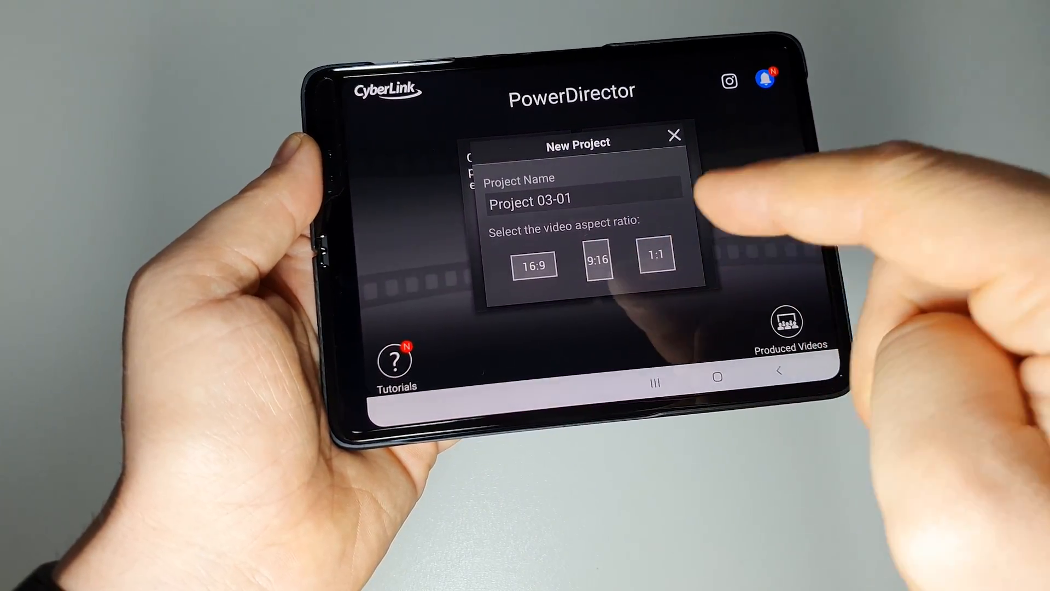
- Create Project 03-01 in 16:9 widescreen and open it in the editor
left_click(533, 263)
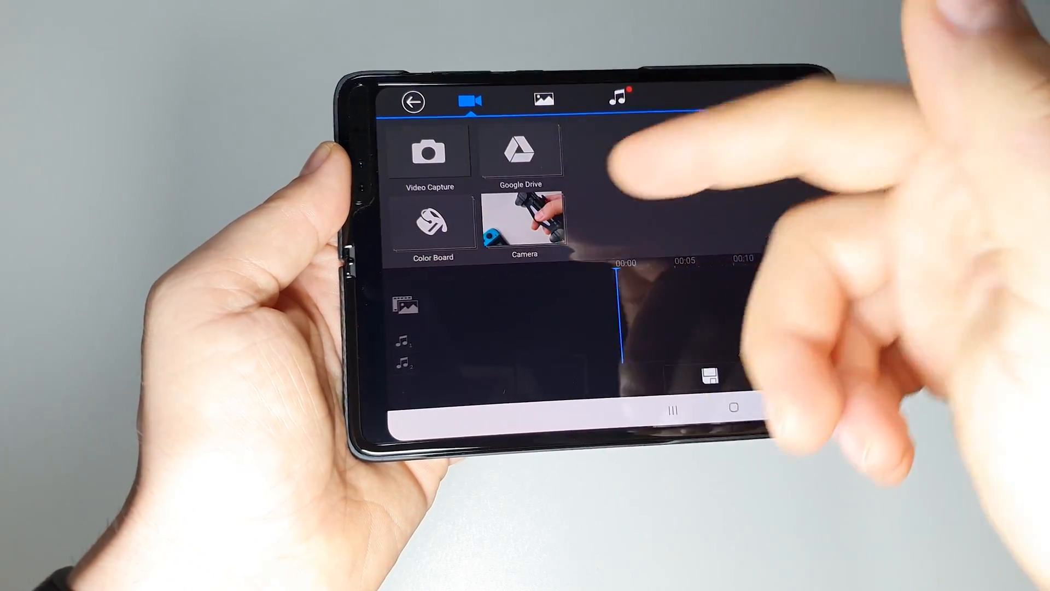
left_click(524, 225)
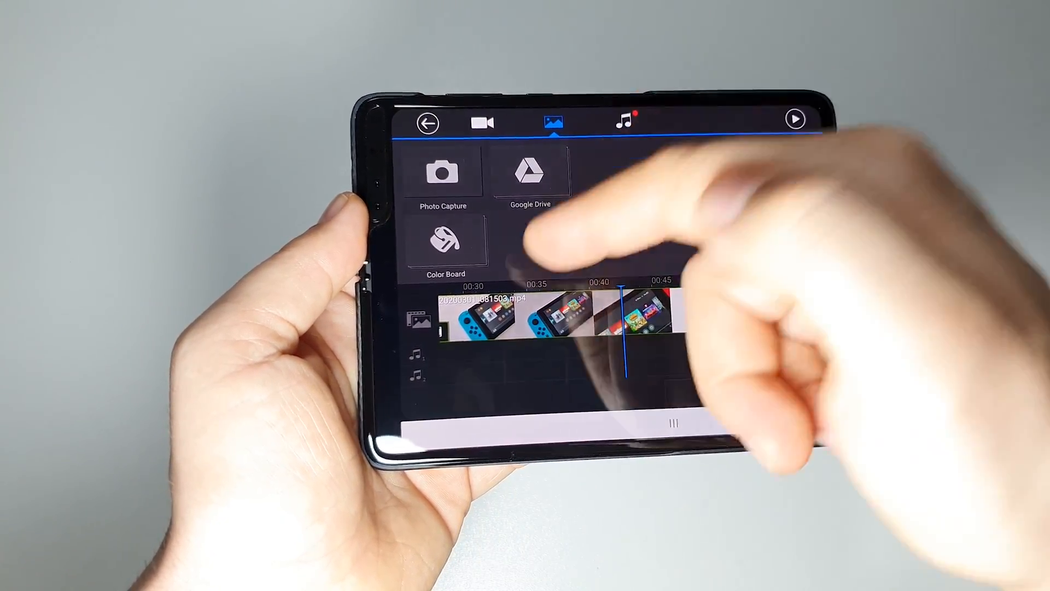
- Show the fx video effects list, including Black & White, Bloom and Color Edge
left_click(620, 120)
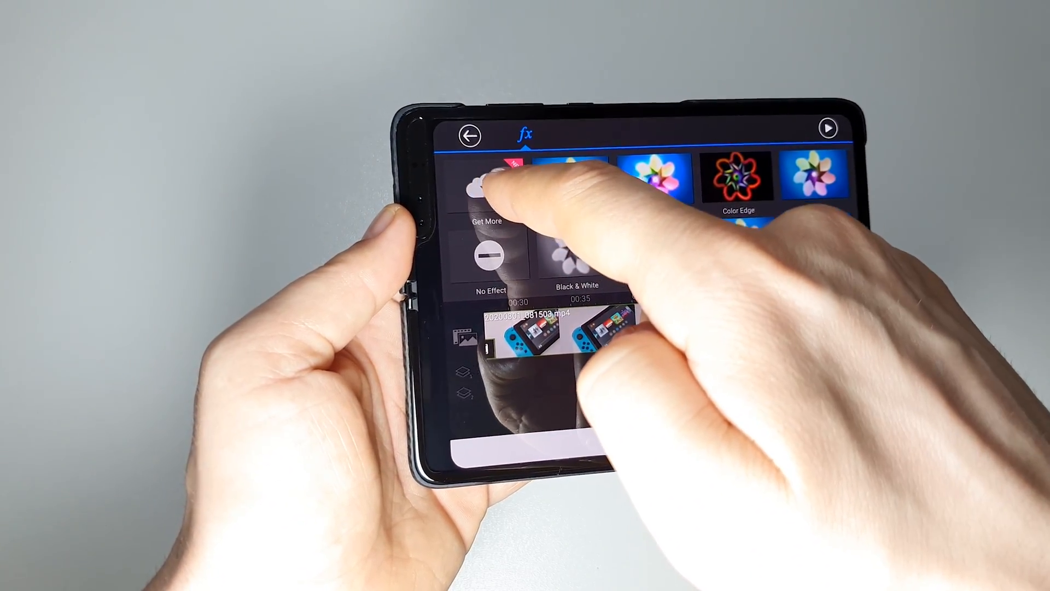
left_click(486, 195)
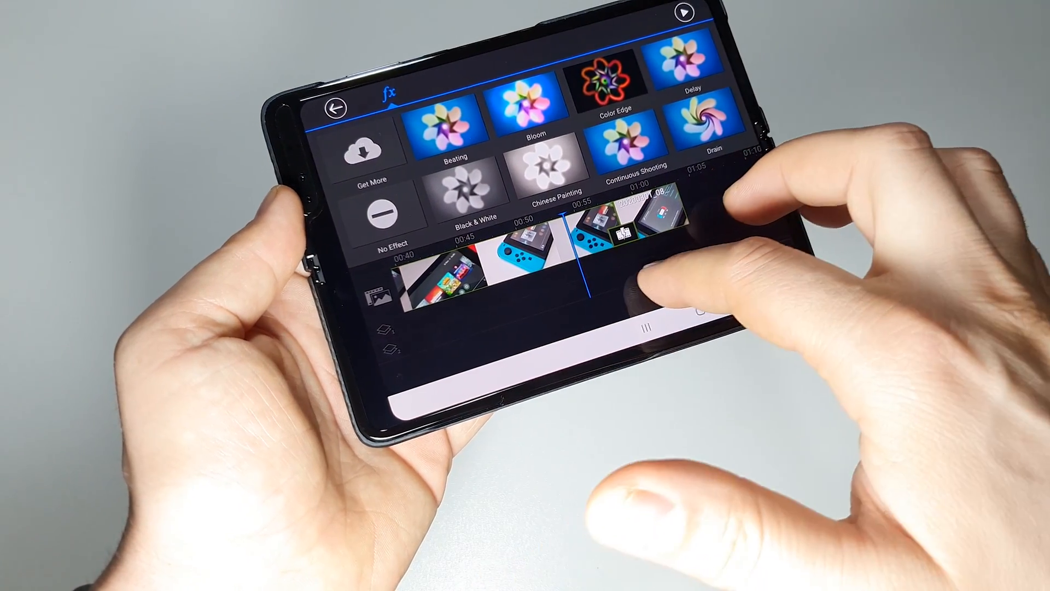
left_click(335, 107)
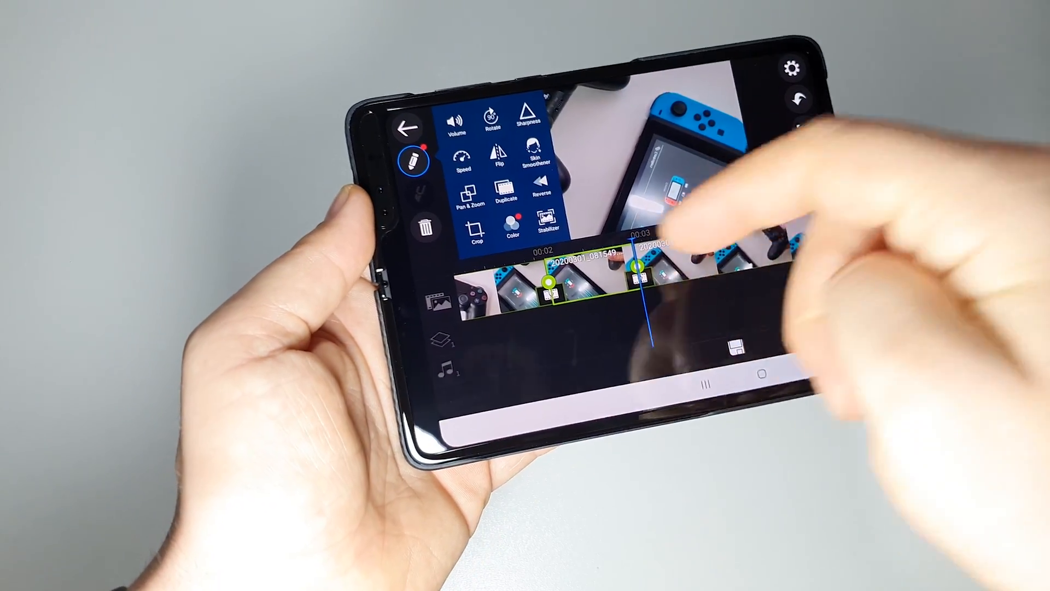
- Open the Switch clip's Color settings with filters, adjustments and white balance
left_click(514, 224)
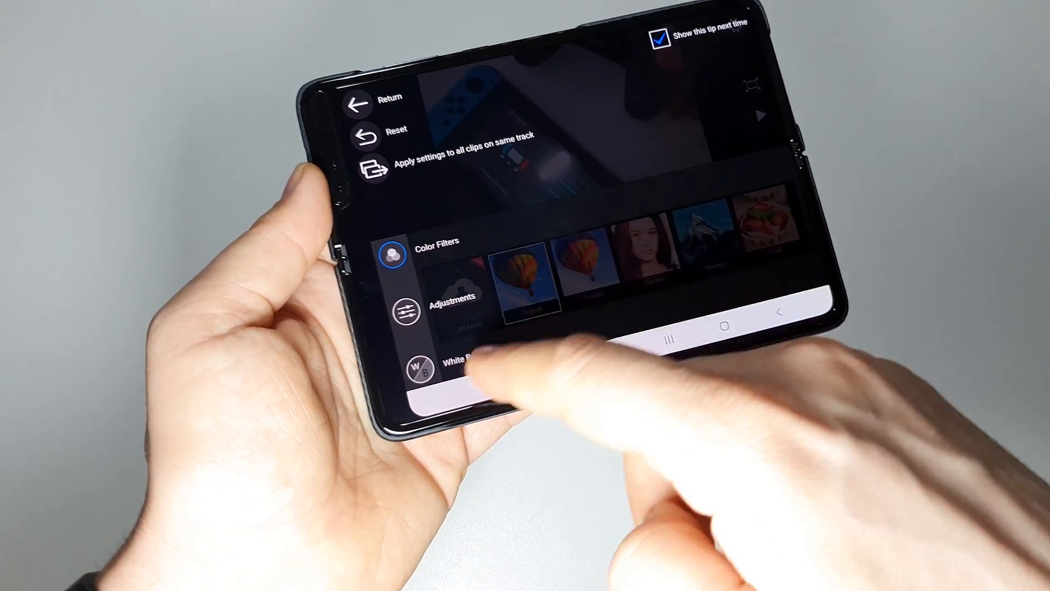